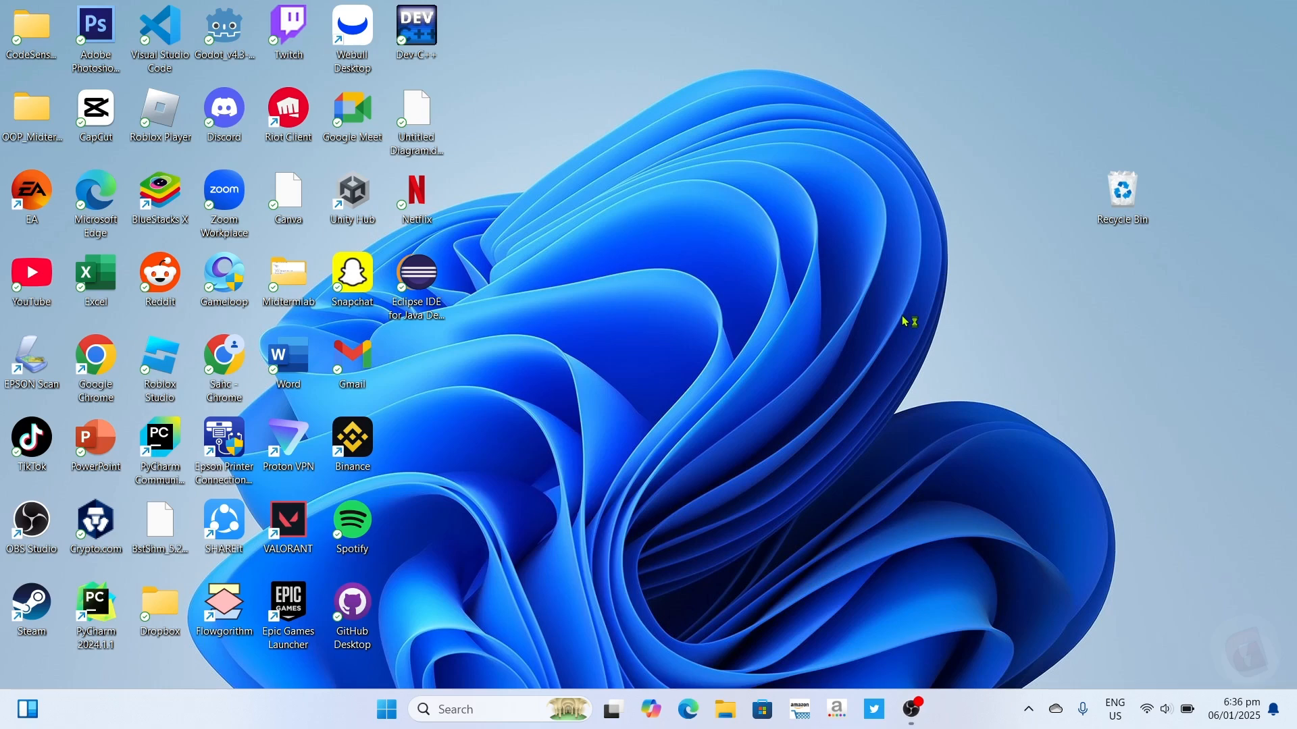
{"action": "mouse_move", "coordinate": [901, 322]}
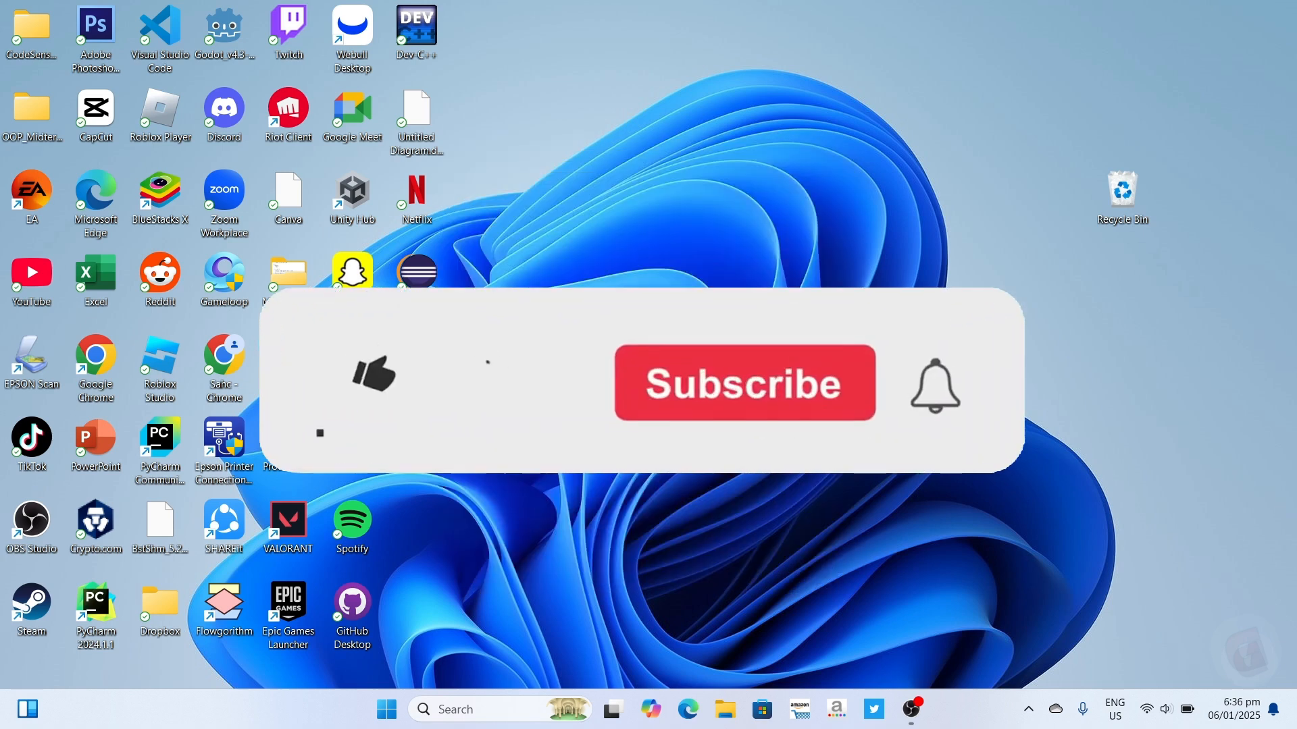
Launch Microsoft Edge from the desktop and go to duolingo.com via the address bar
{"action": "left_click", "coordinate": [743, 382]}
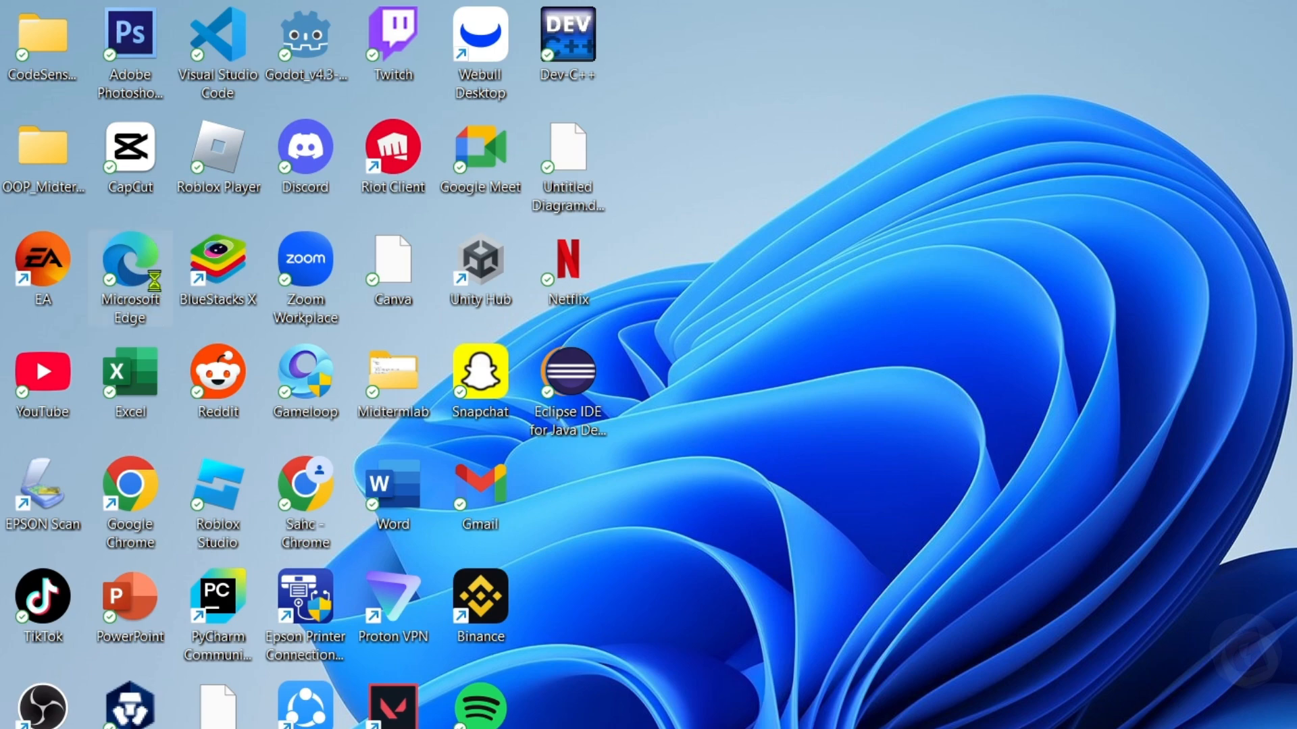
{"action": "double_click", "coordinate": [130, 277]}
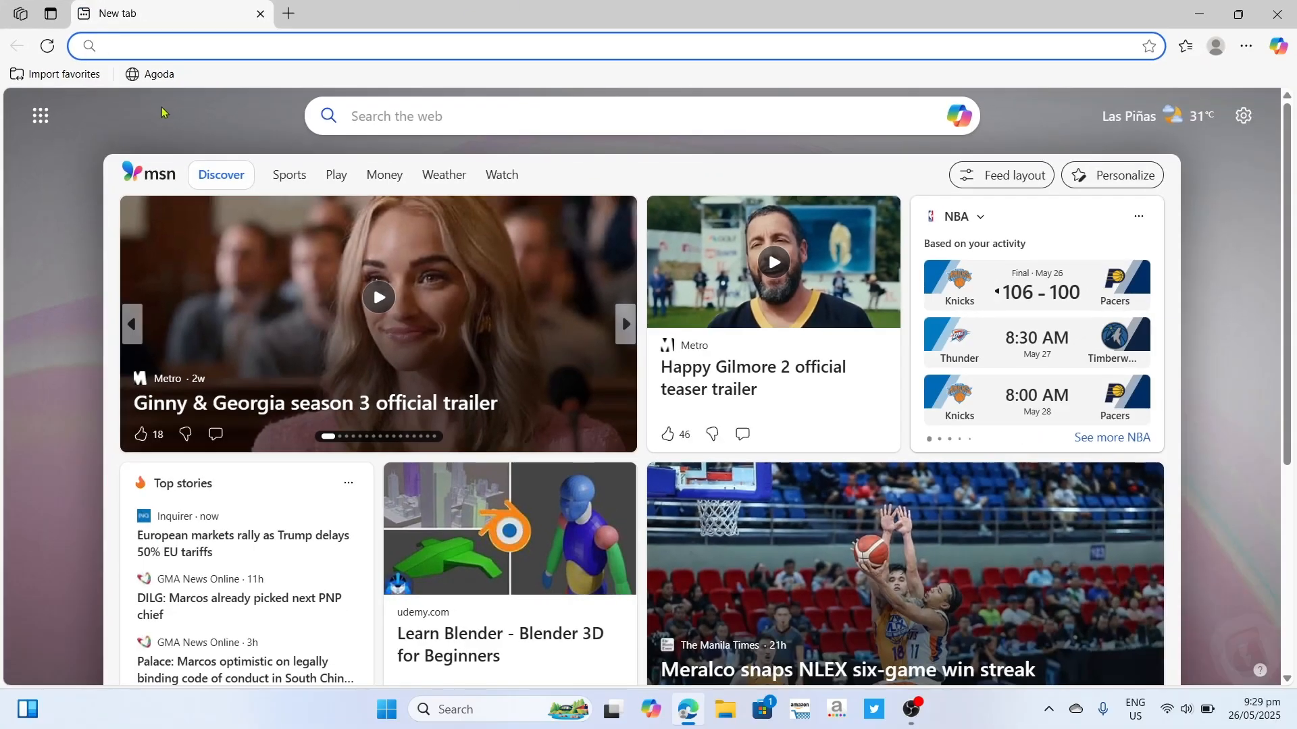
{"action": "left_click", "coordinate": [625, 323]}
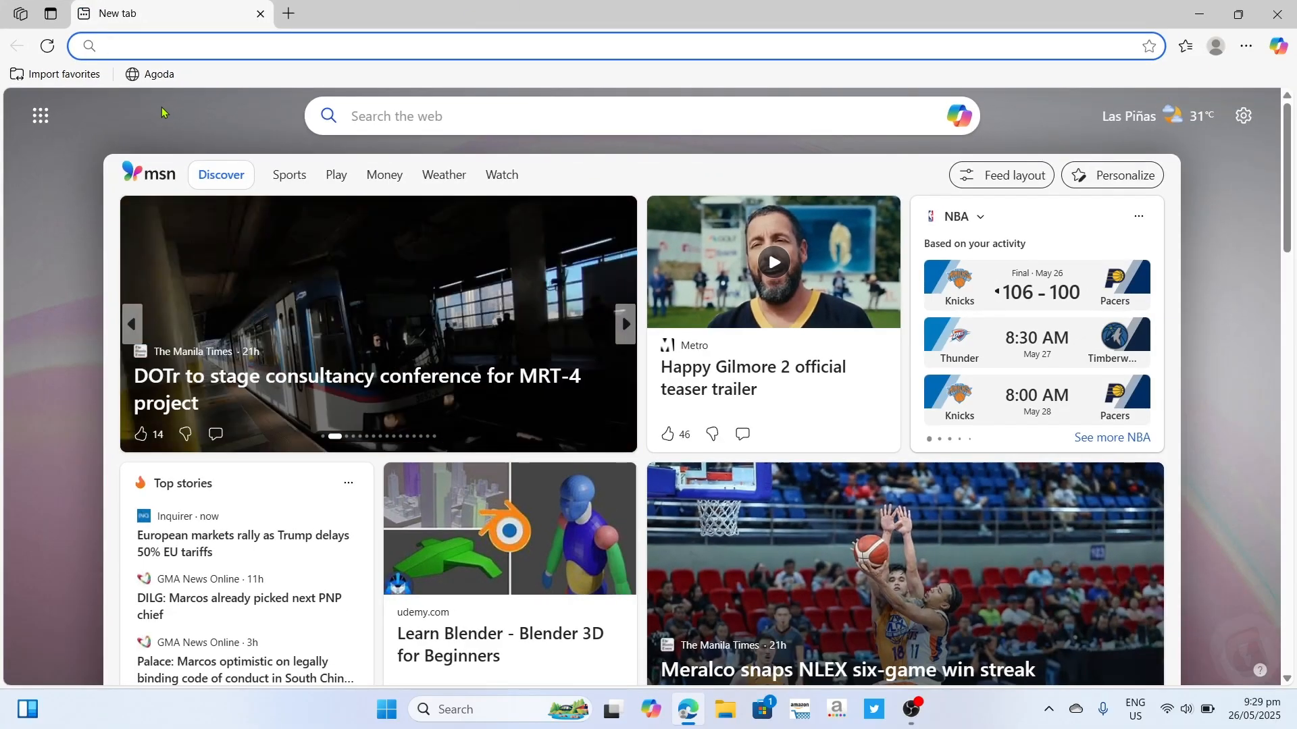
{"action": "left_click", "coordinate": [624, 323]}
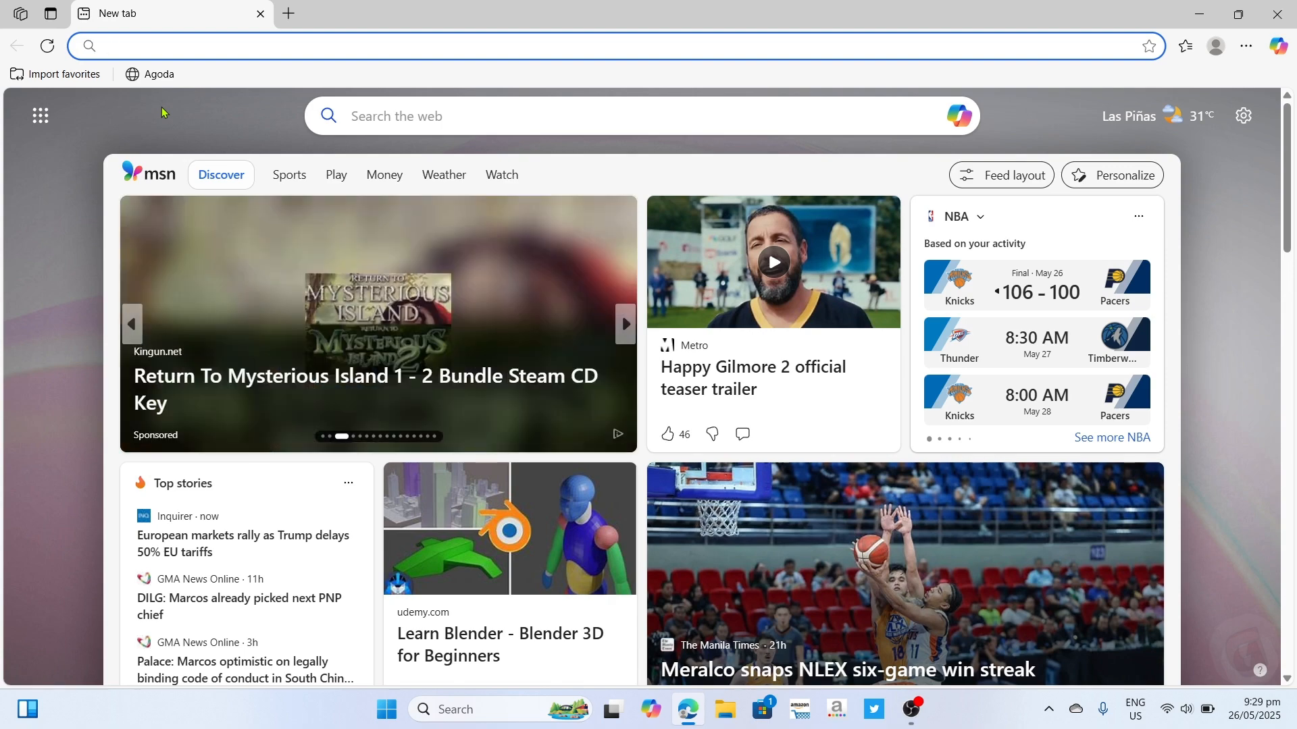
{"action": "left_click", "coordinate": [579, 46]}
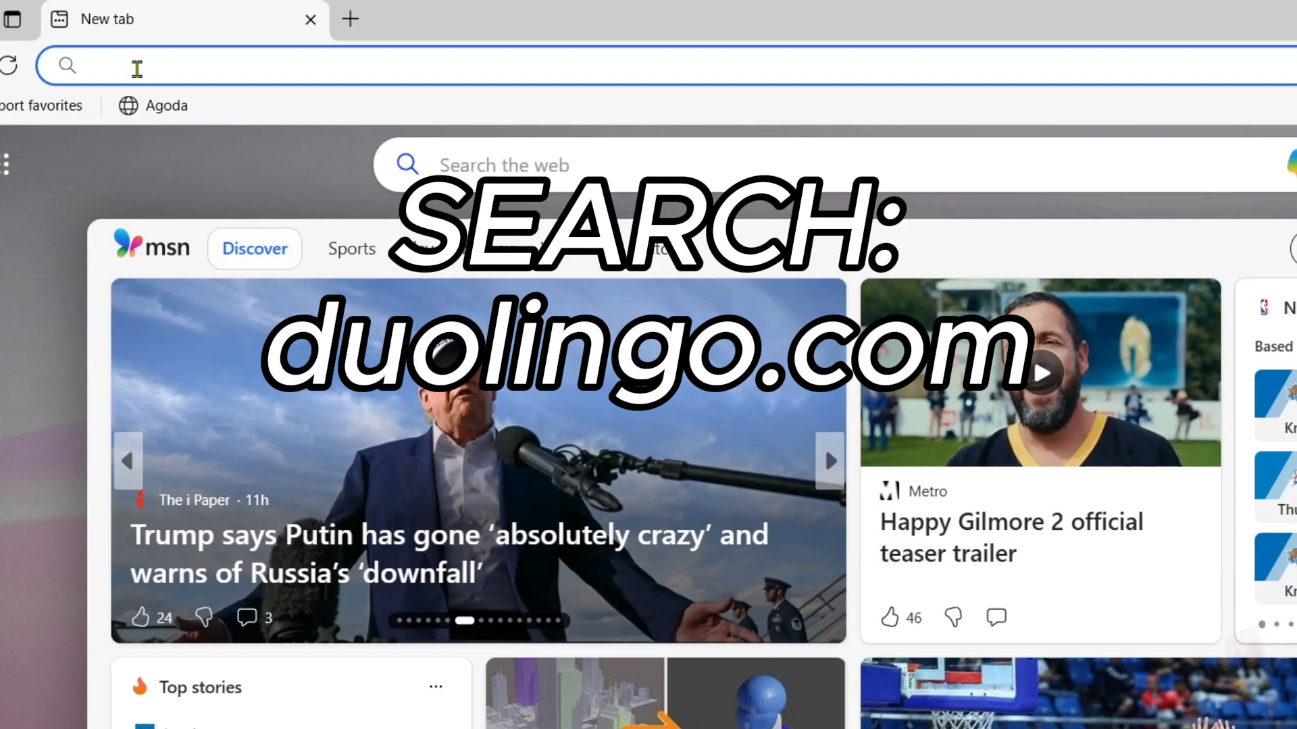
{"action": "type", "text": "duolingo"}
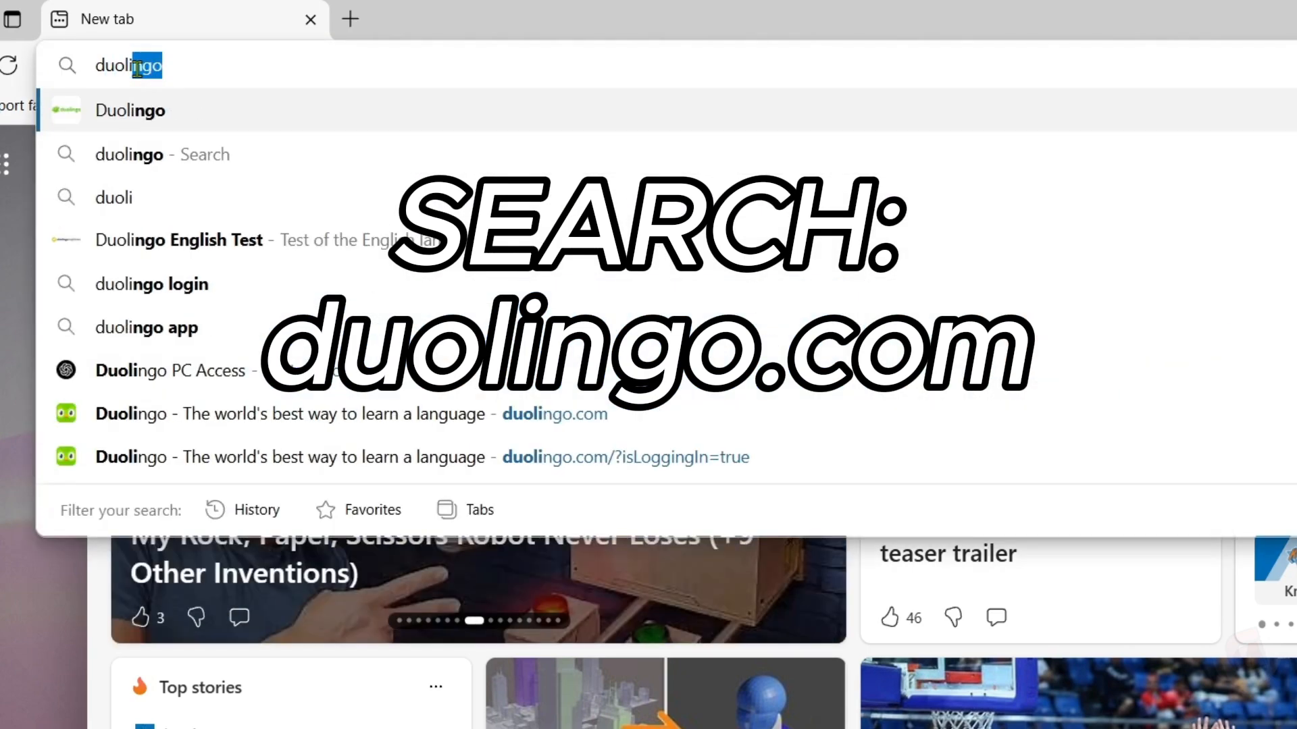
{"action": "type", "text": ".com/learn"}
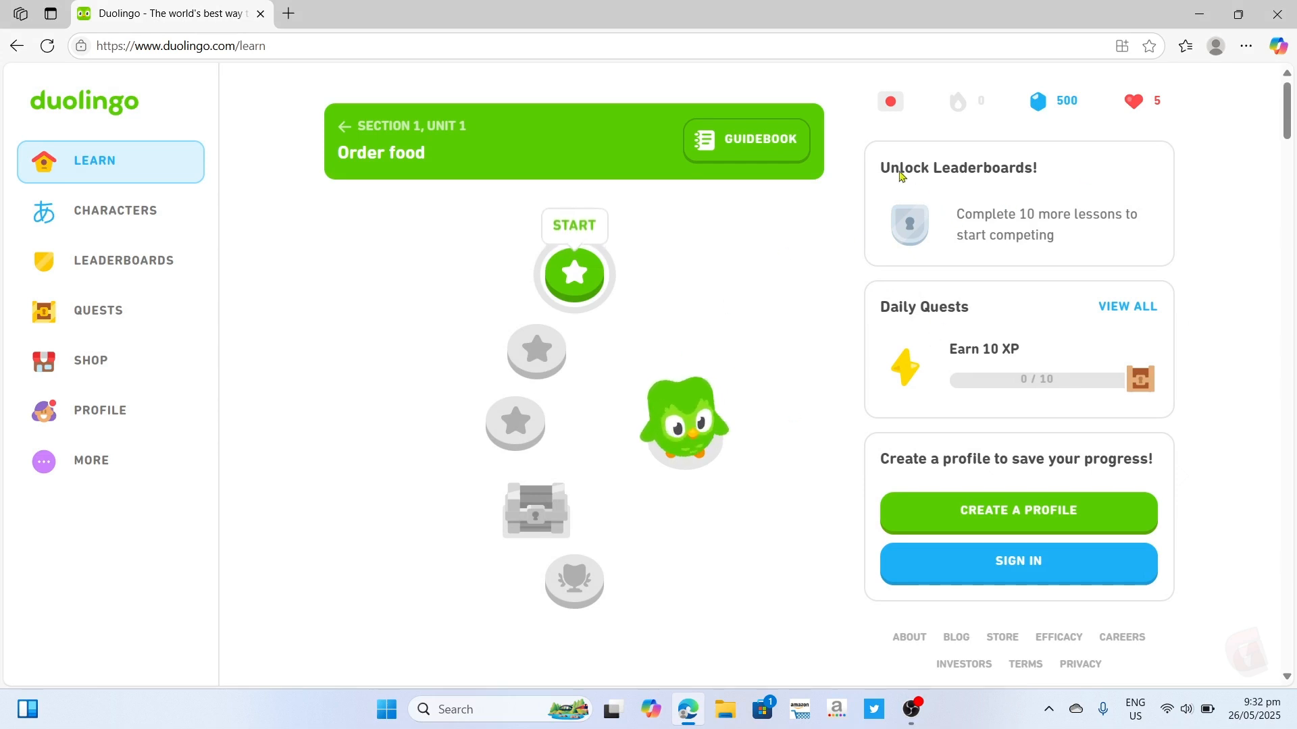
{"action": "mouse_move", "coordinate": [929, 201]}
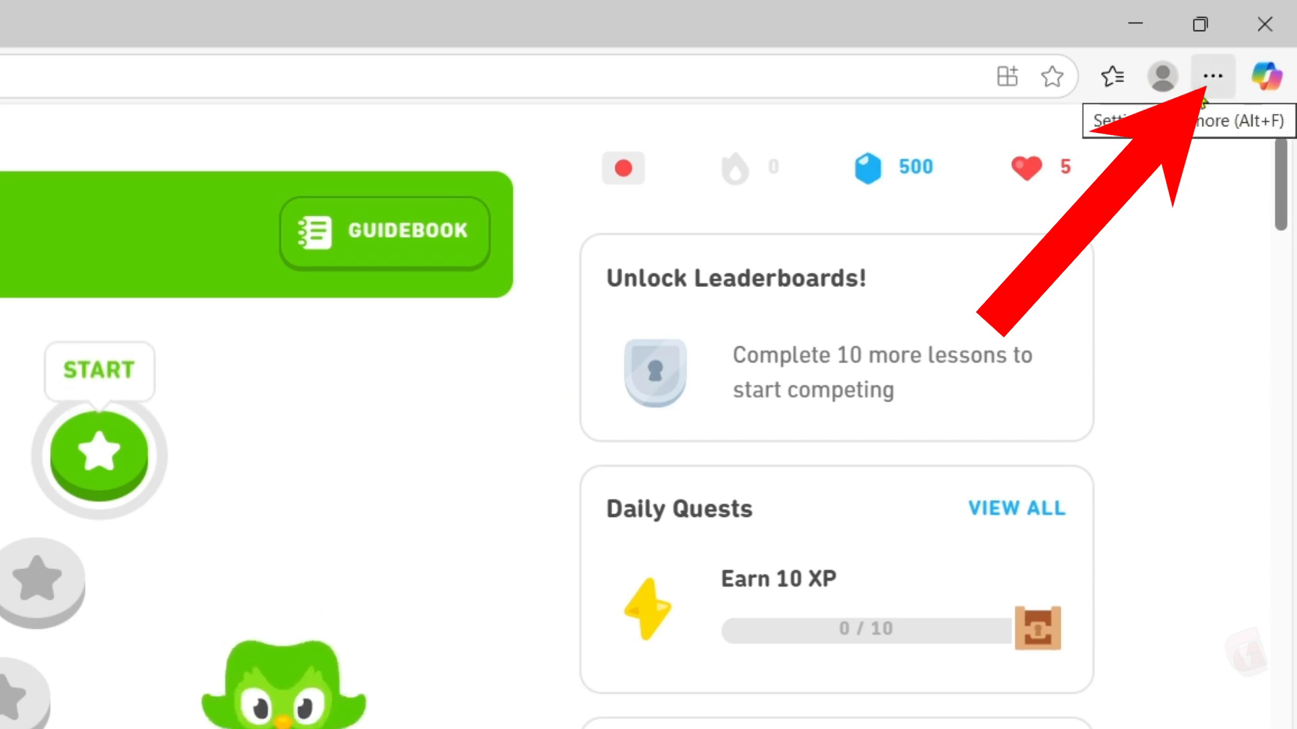
Install Duolingo as an Edge app from Settings and more > Apps, confirming Install
{"action": "left_click", "coordinate": [1213, 76]}
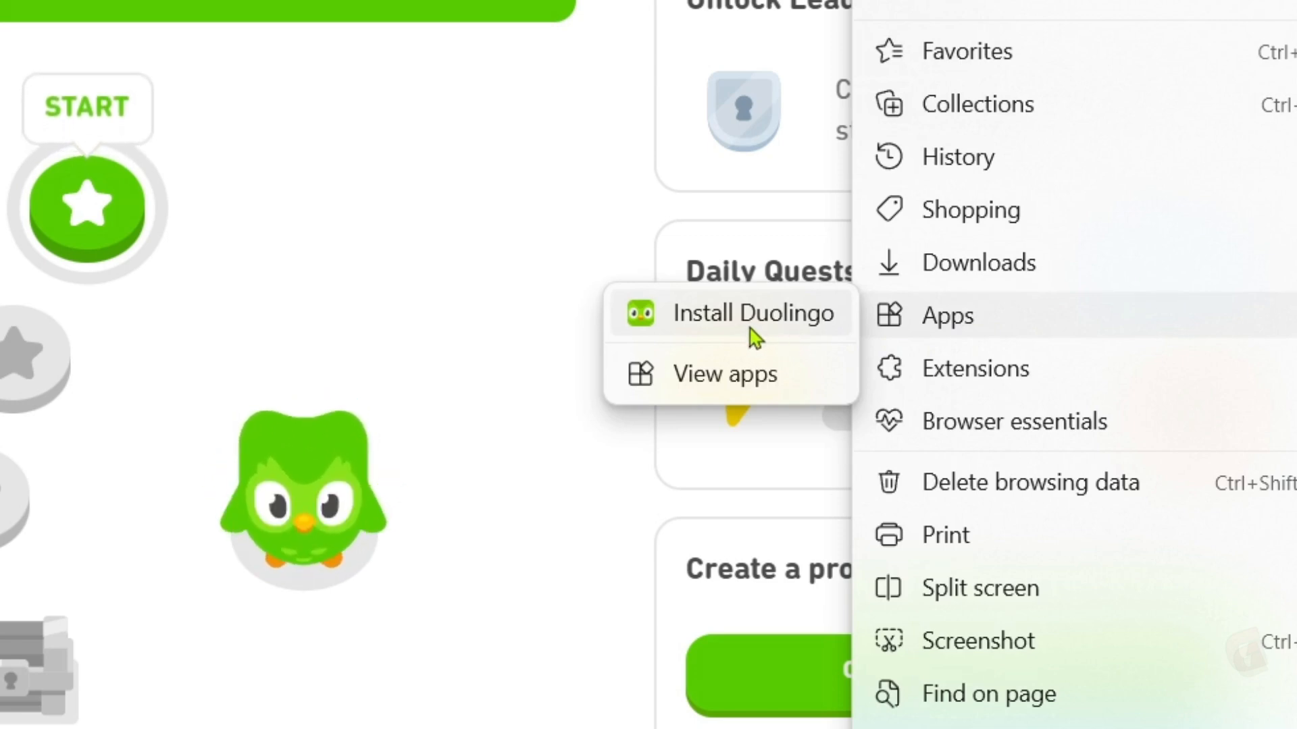
{"action": "left_click", "coordinate": [750, 312]}
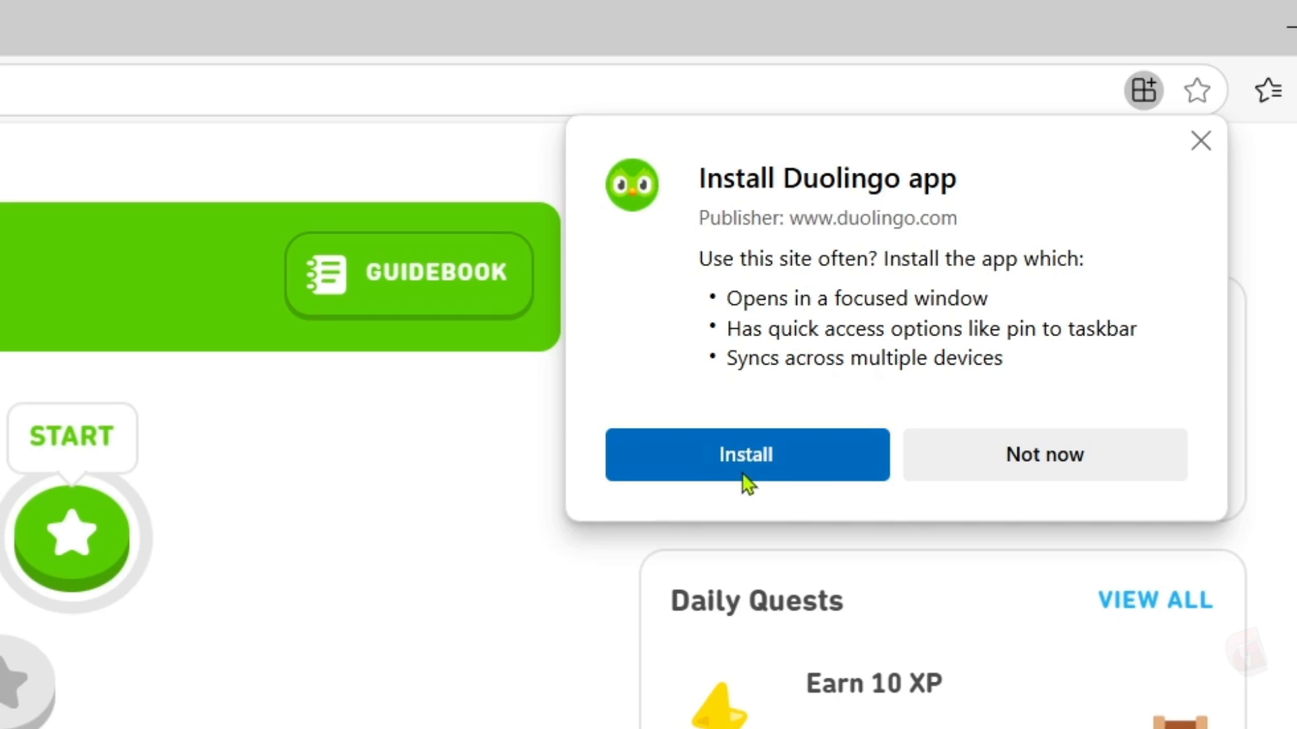
{"action": "left_click", "coordinate": [745, 454]}
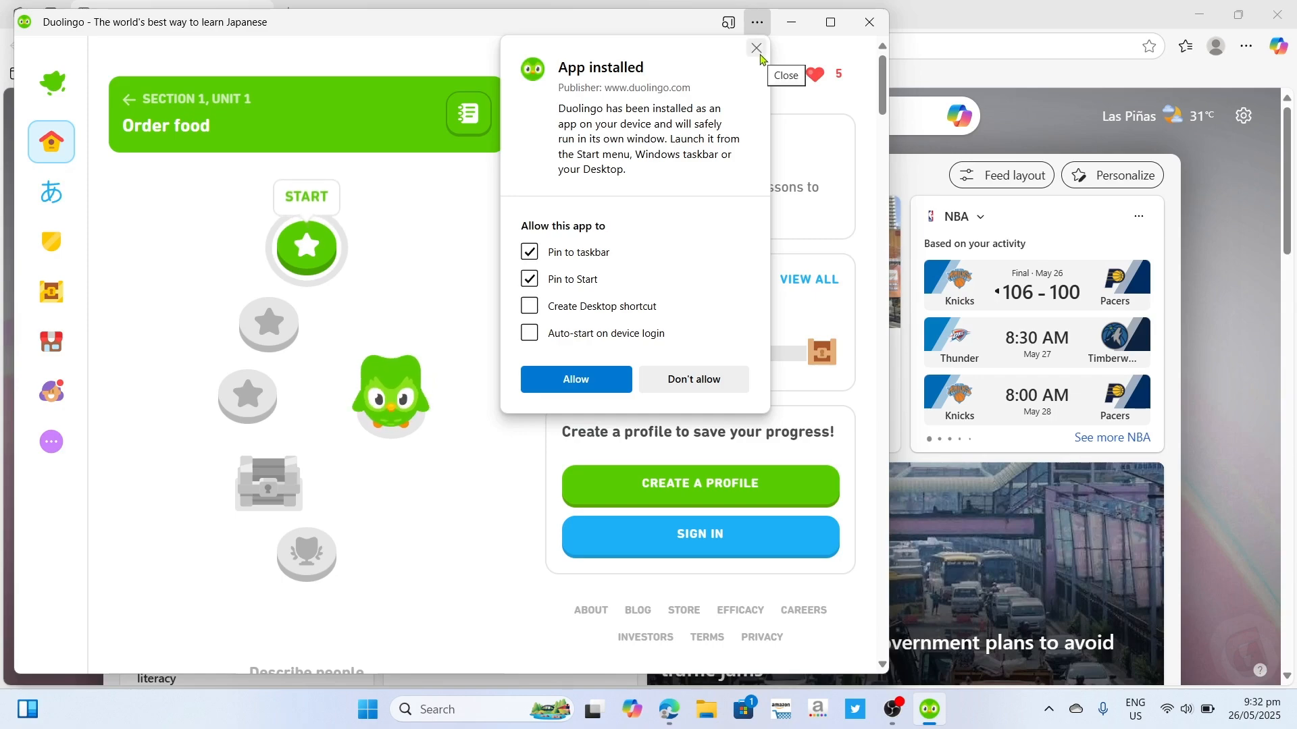
Dismiss the 'App installed' notice, leaving the Duolingo app window open
{"action": "left_click", "coordinate": [754, 49]}
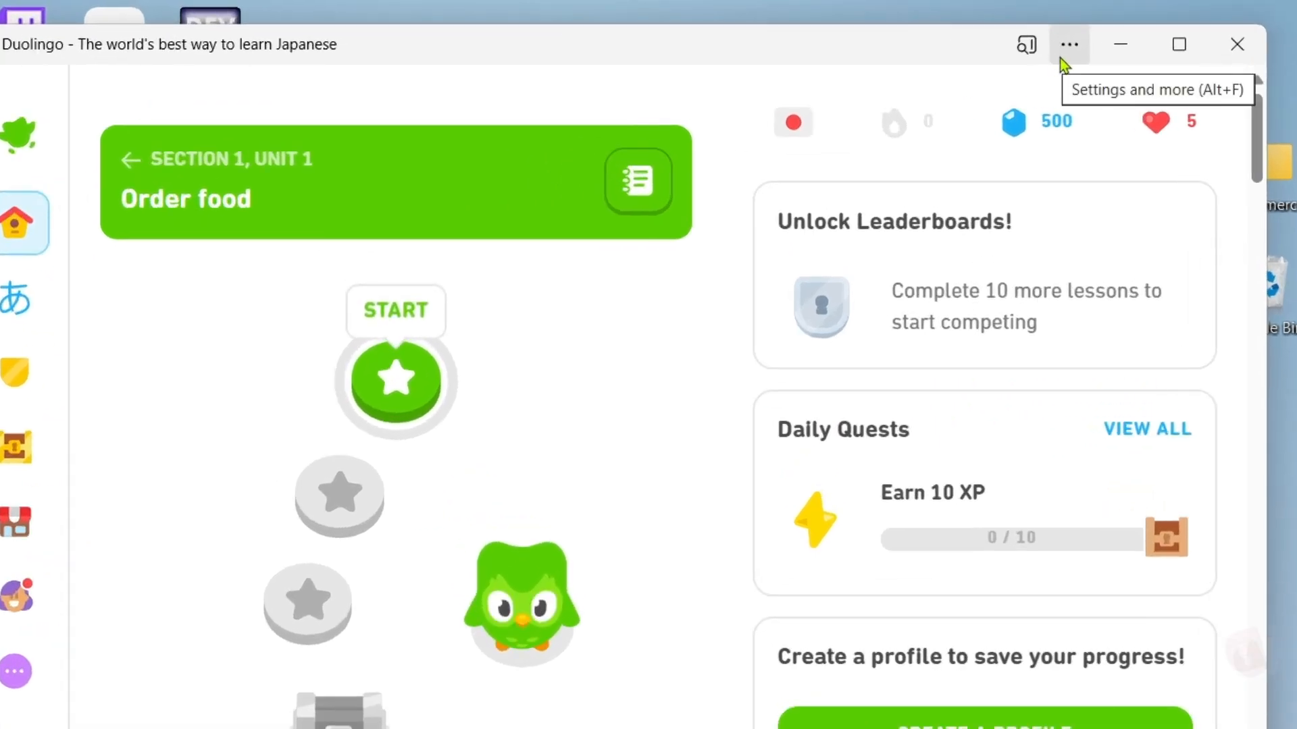
Go to the Duolingo app settings page to create its desktop shortcut
{"action": "left_click", "coordinate": [1069, 44]}
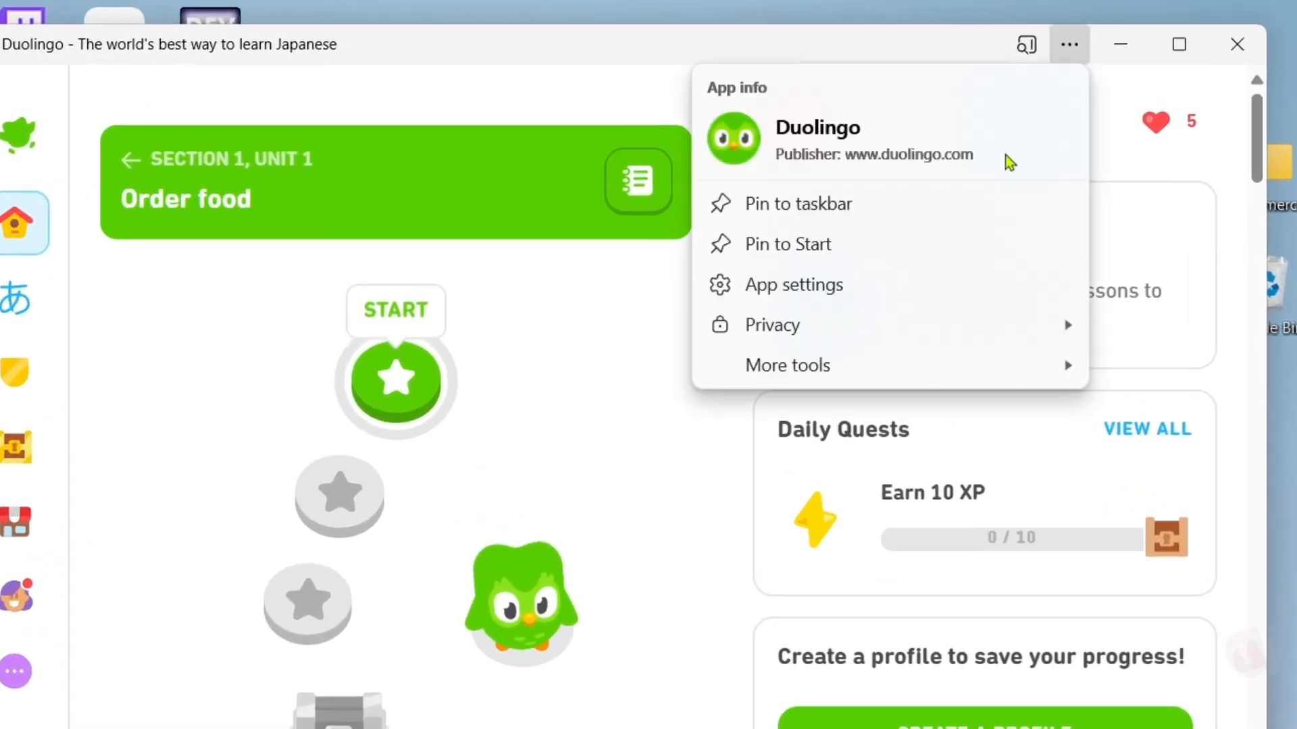
{"action": "mouse_move", "coordinate": [813, 285]}
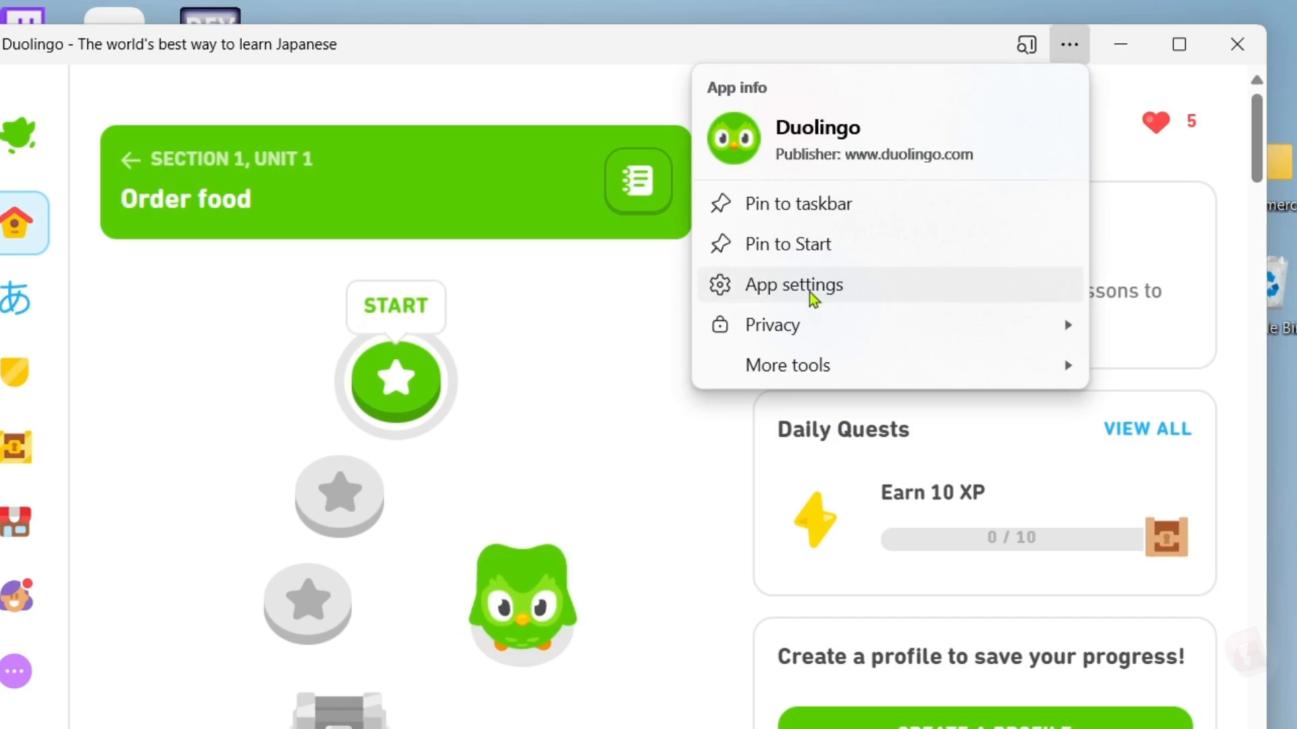
{"action": "left_click", "coordinate": [794, 285]}
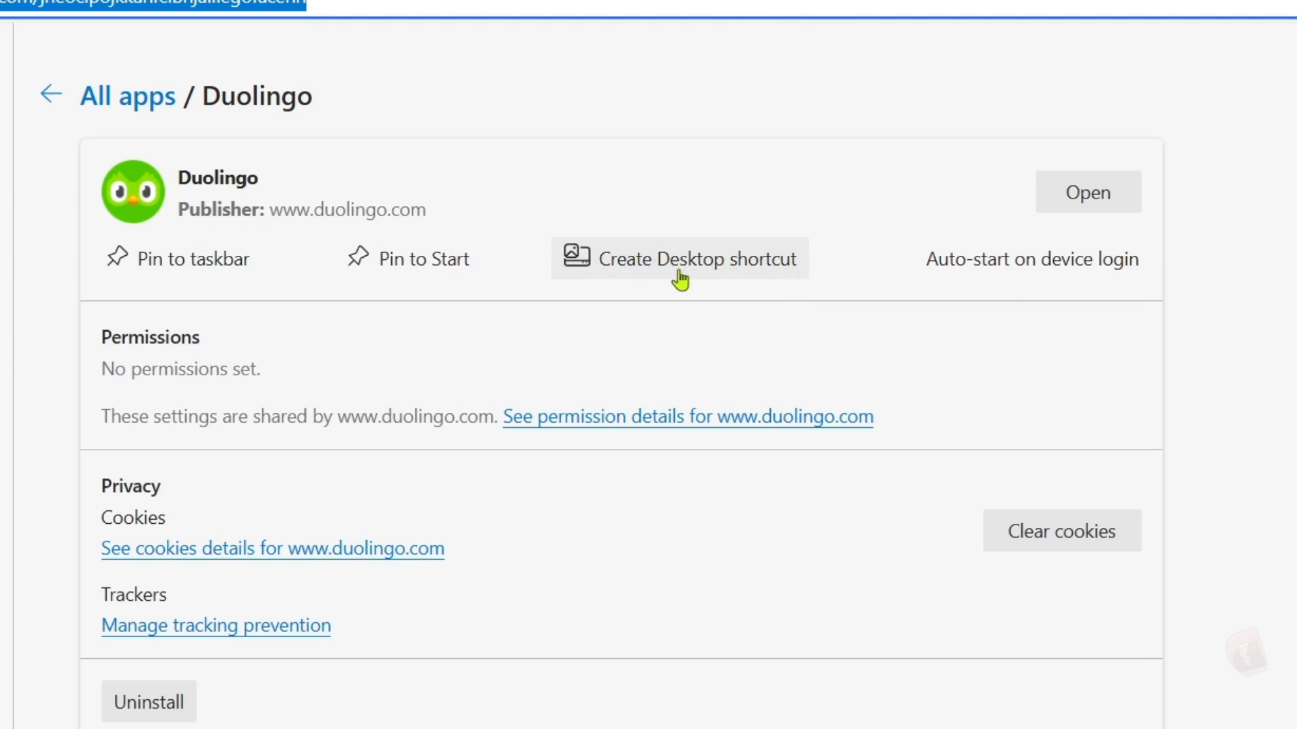
{"action": "mouse_move", "coordinate": [650, 265]}
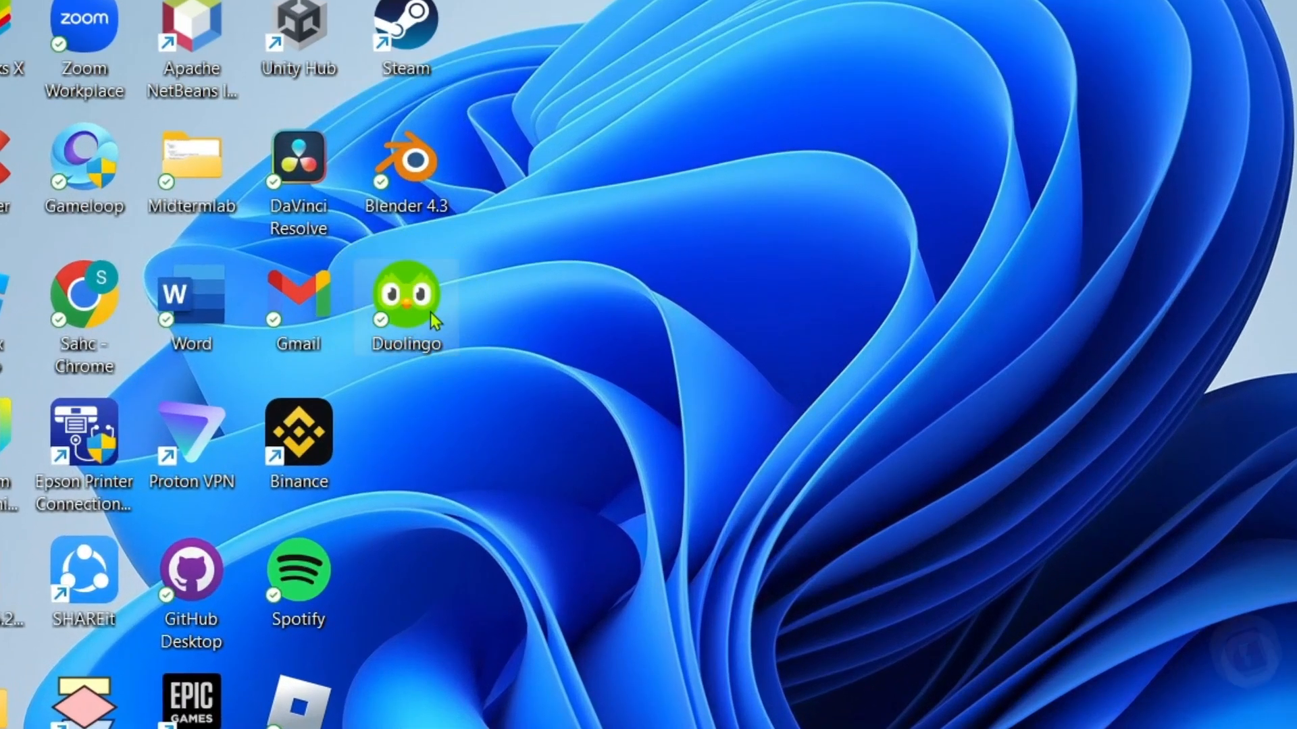
{"action": "mouse_move", "coordinate": [467, 311]}
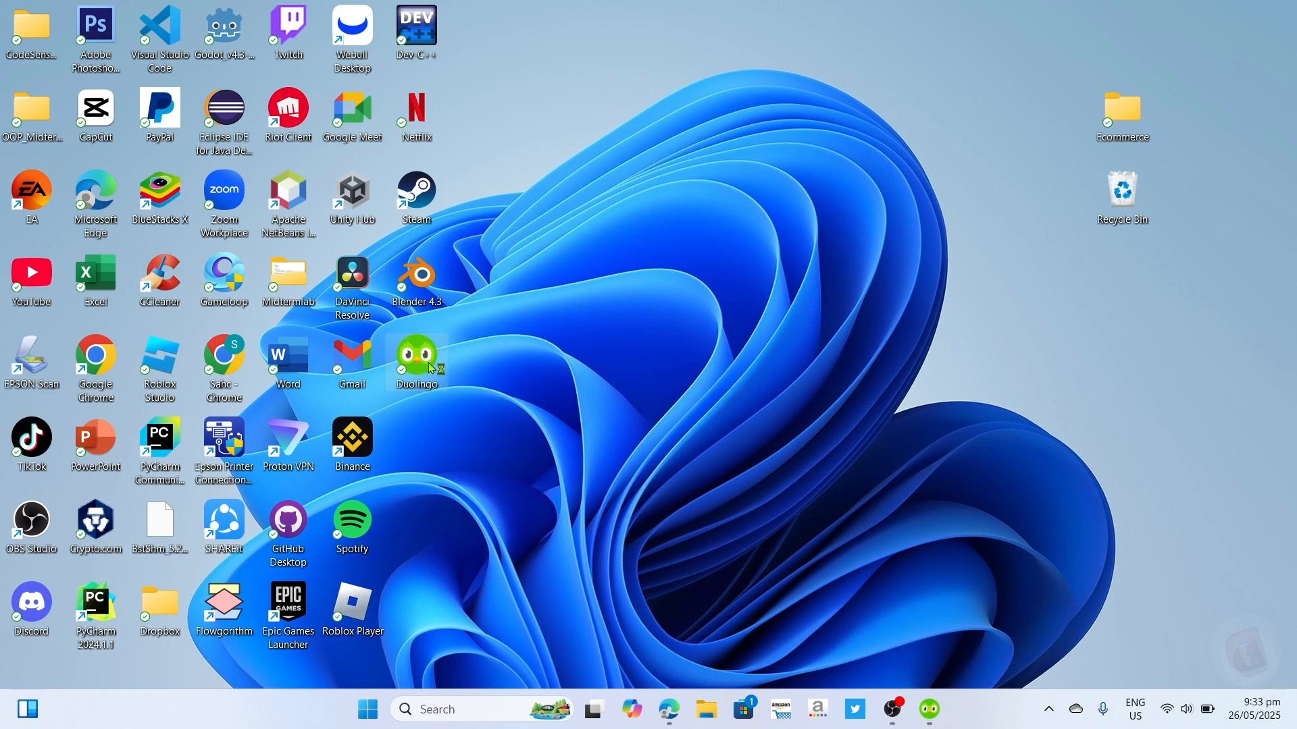
Launch Duolingo from its new desktop shortcut
{"action": "double_click", "coordinate": [417, 355]}
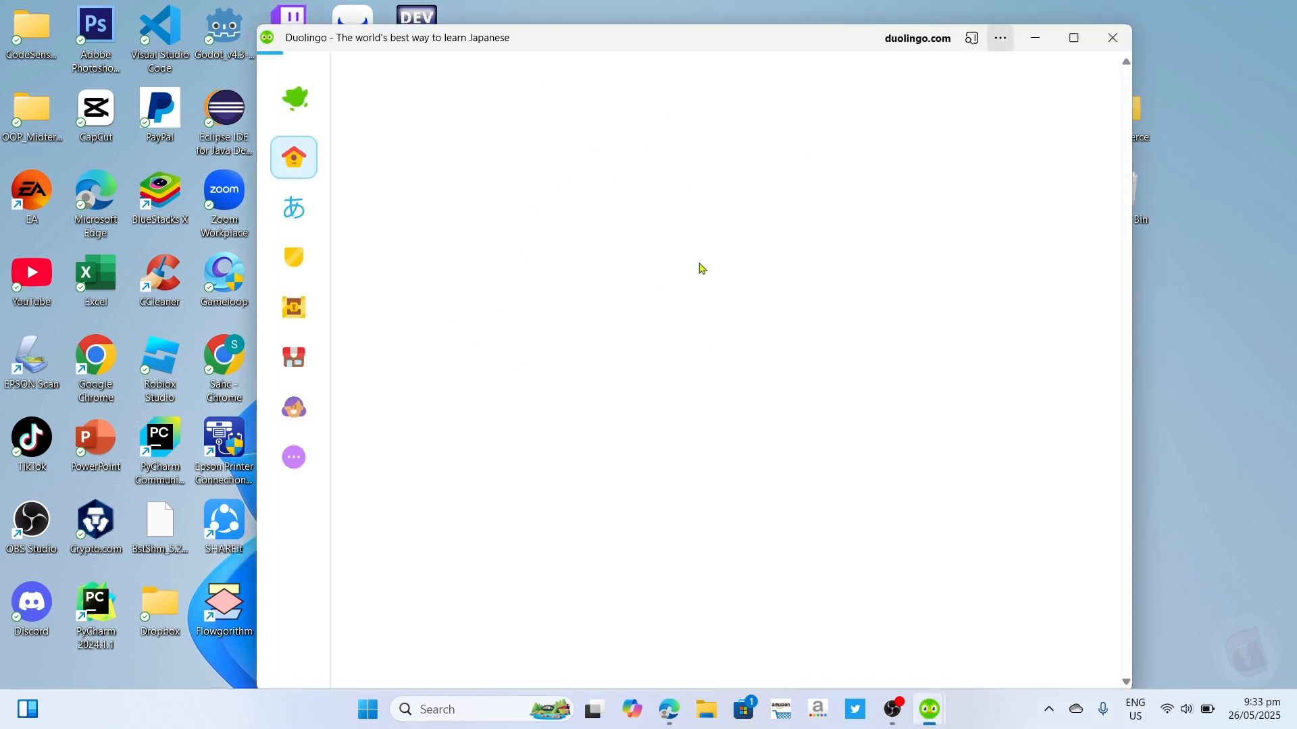